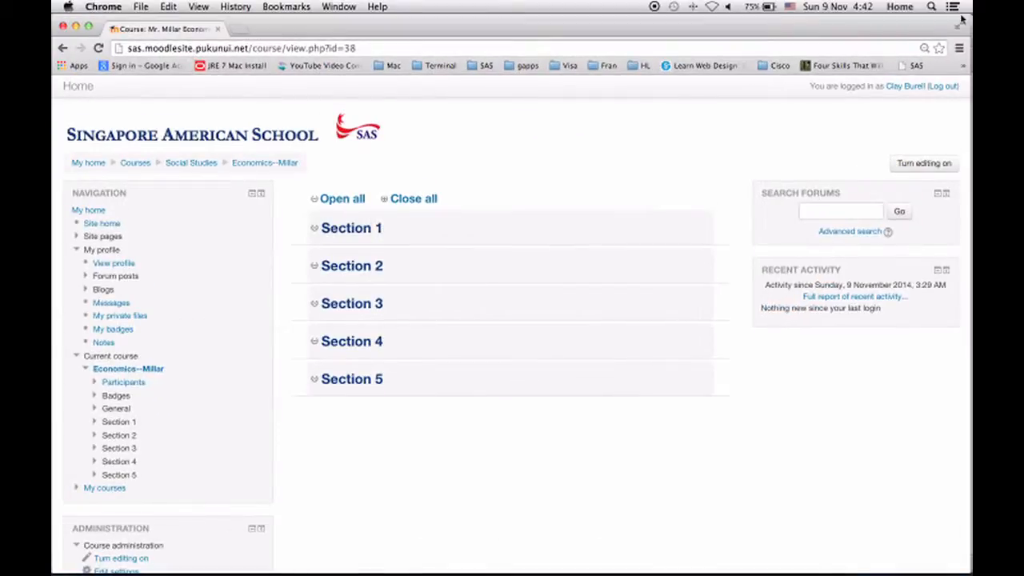
pyautogui.moveTo(492, 222)
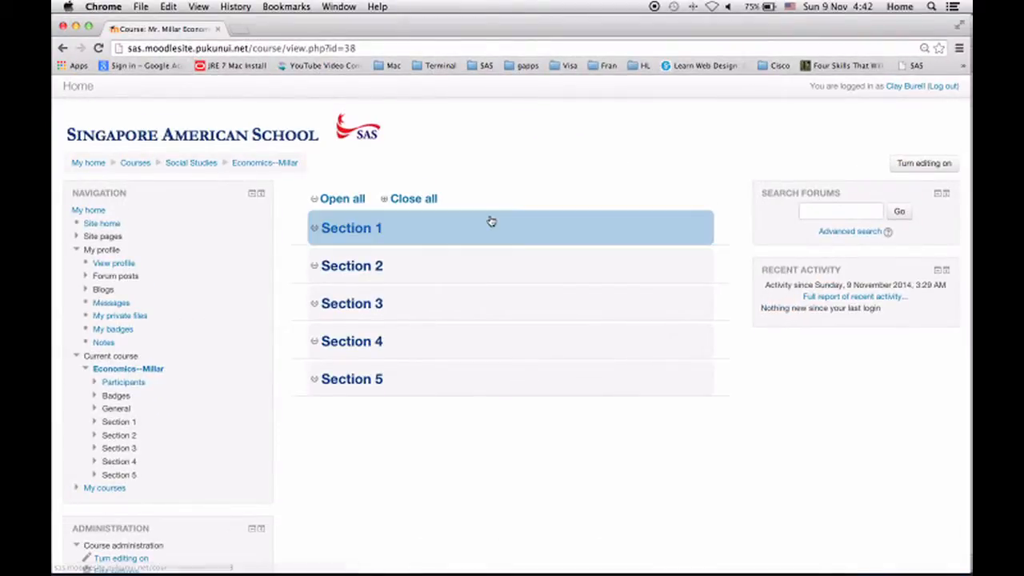
pyautogui.moveTo(276, 301)
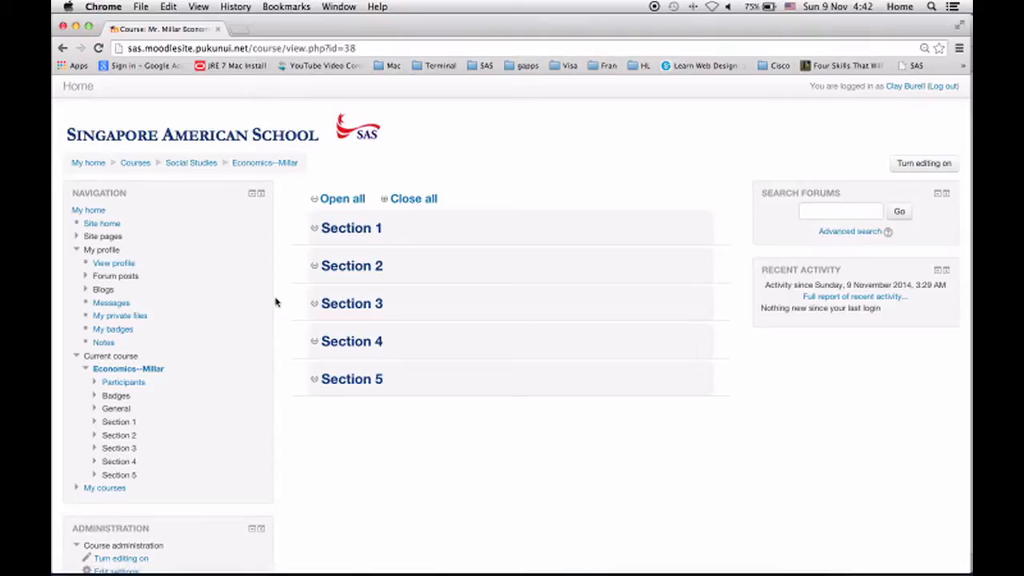
pyautogui.moveTo(243, 201)
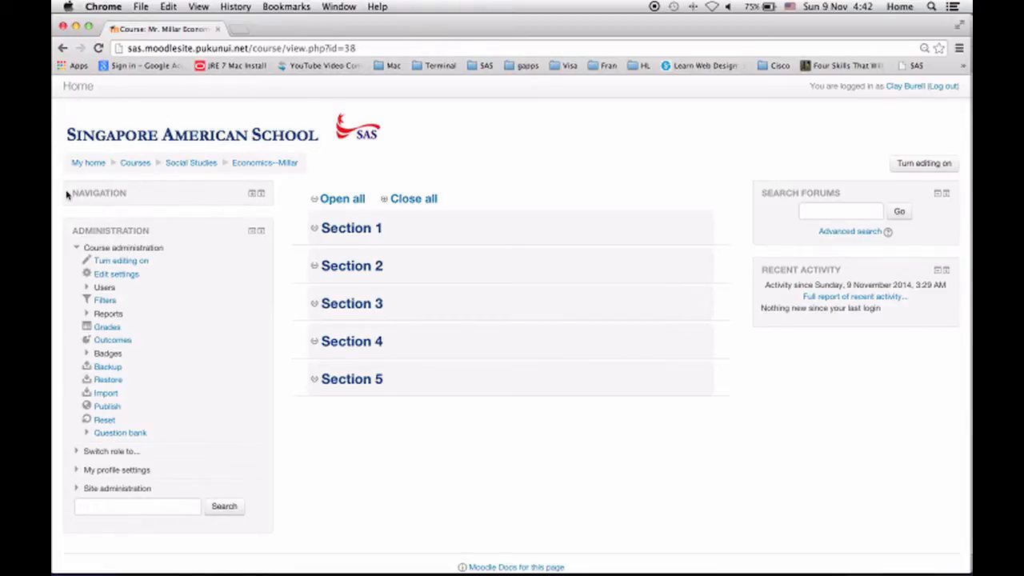
# Show the Economics course's enrolled users via Course administration > Users > Enrolled users.
pyautogui.click(86, 286)
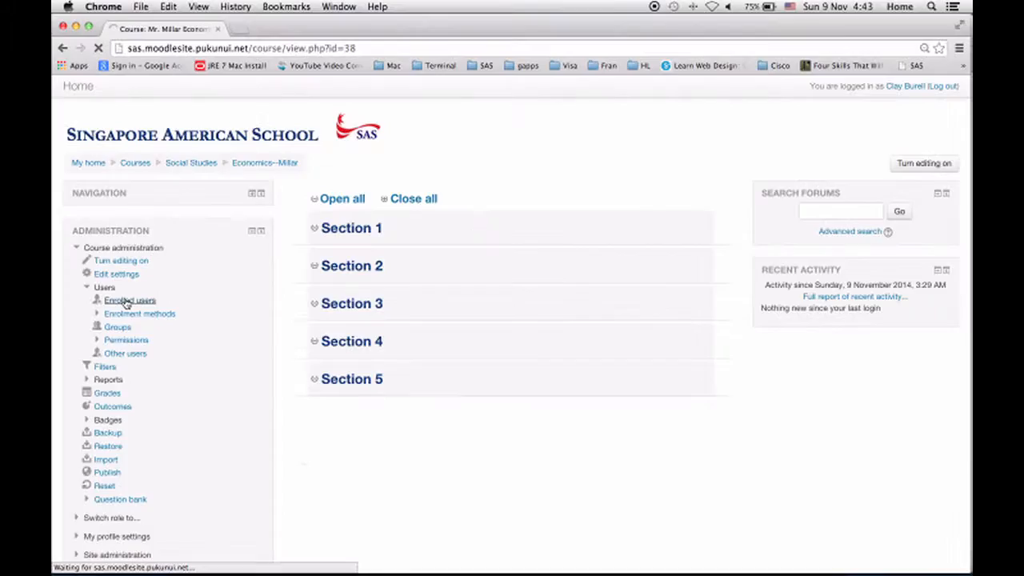
pyautogui.click(129, 300)
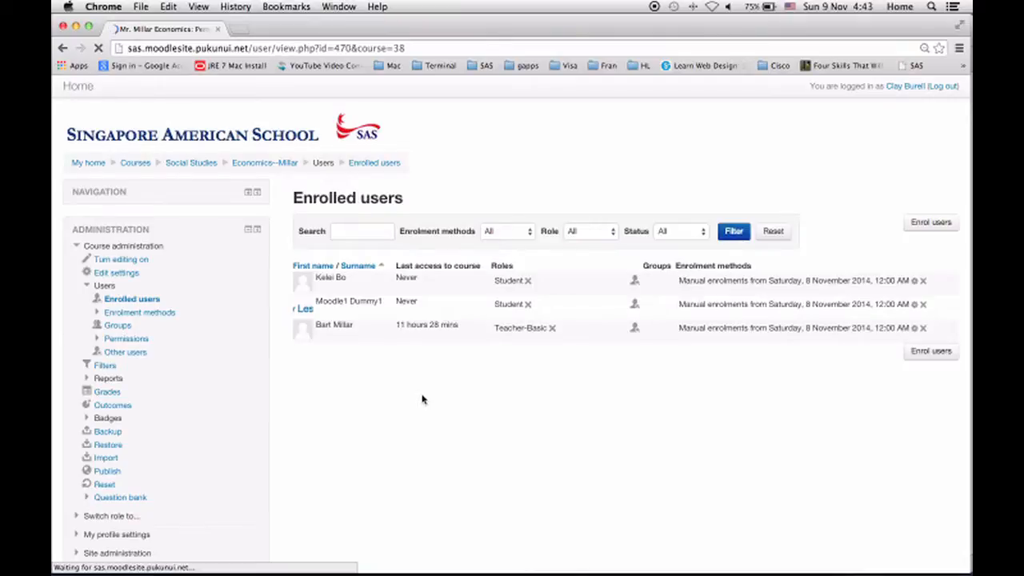
pyautogui.click(333, 324)
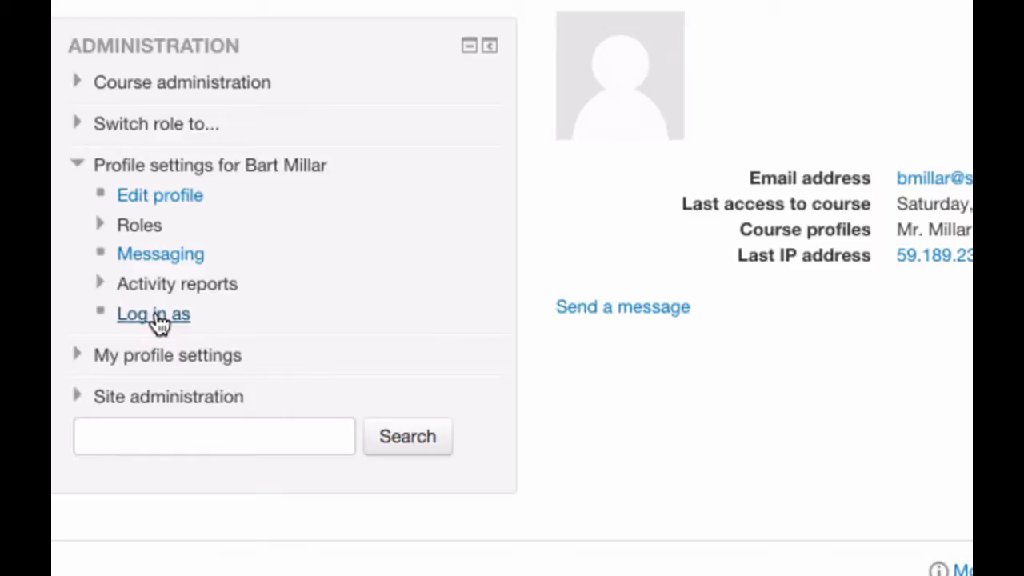
pyautogui.click(153, 314)
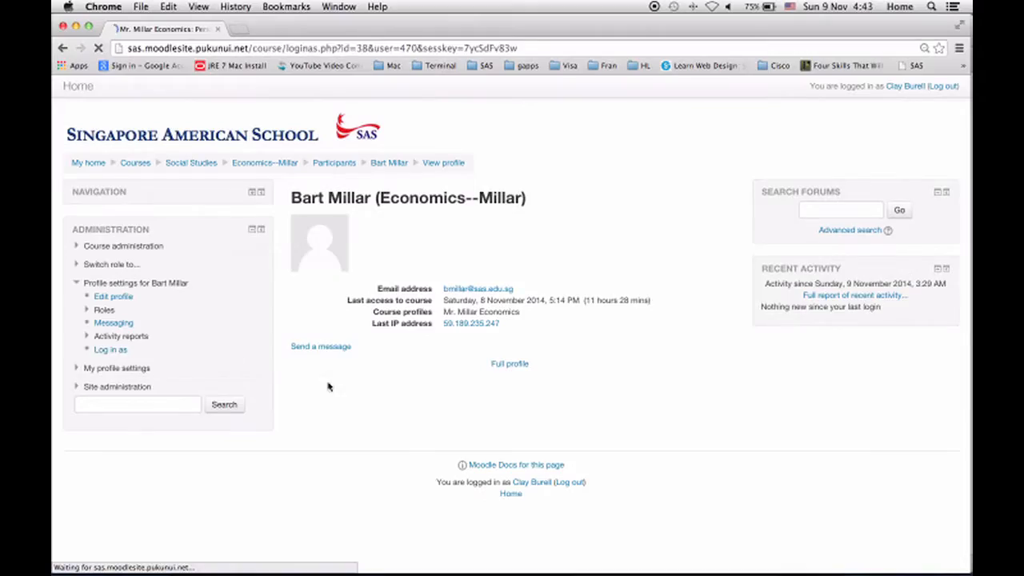
pyautogui.click(111, 349)
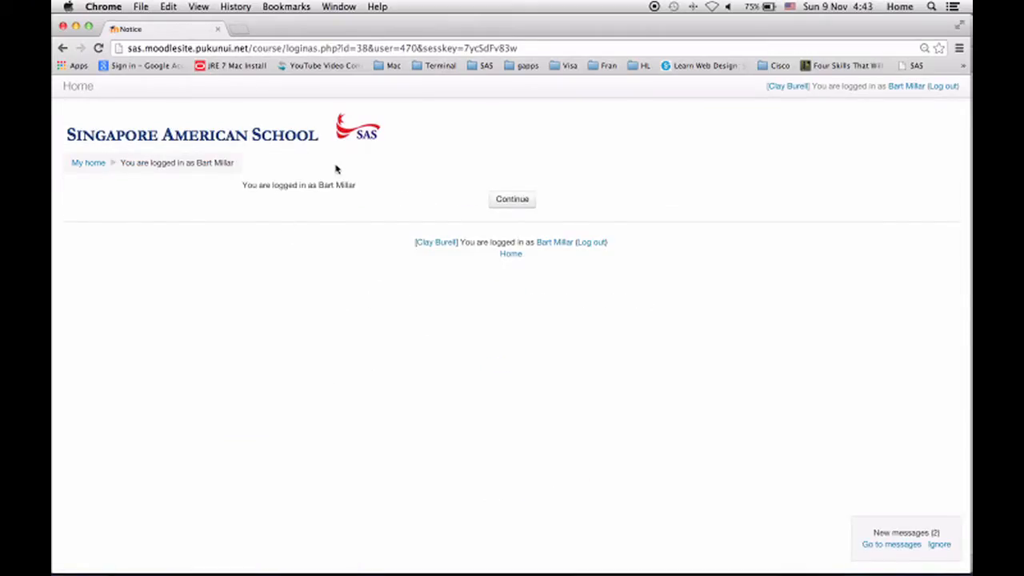
pyautogui.moveTo(267, 211)
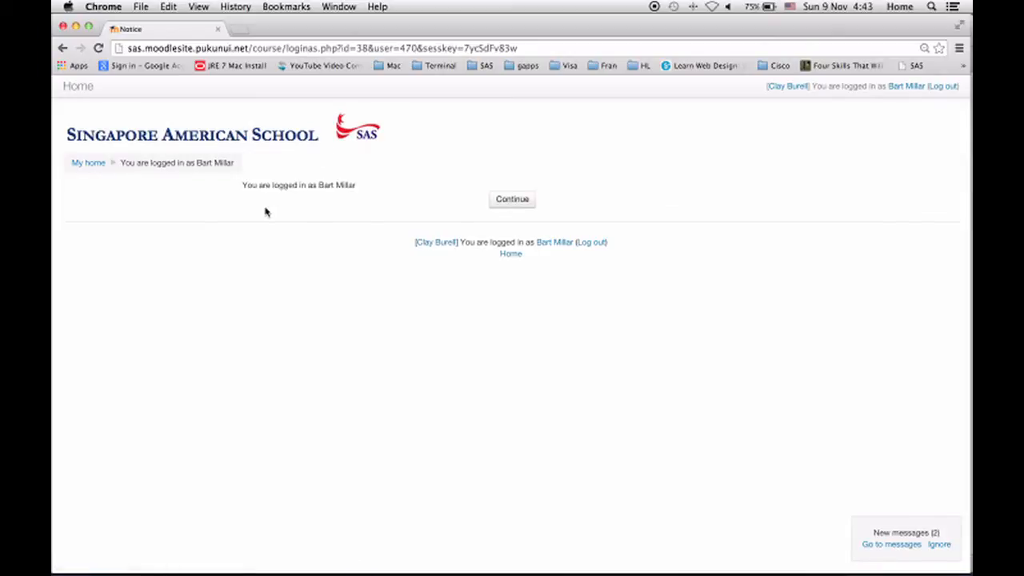
pyautogui.moveTo(626, 177)
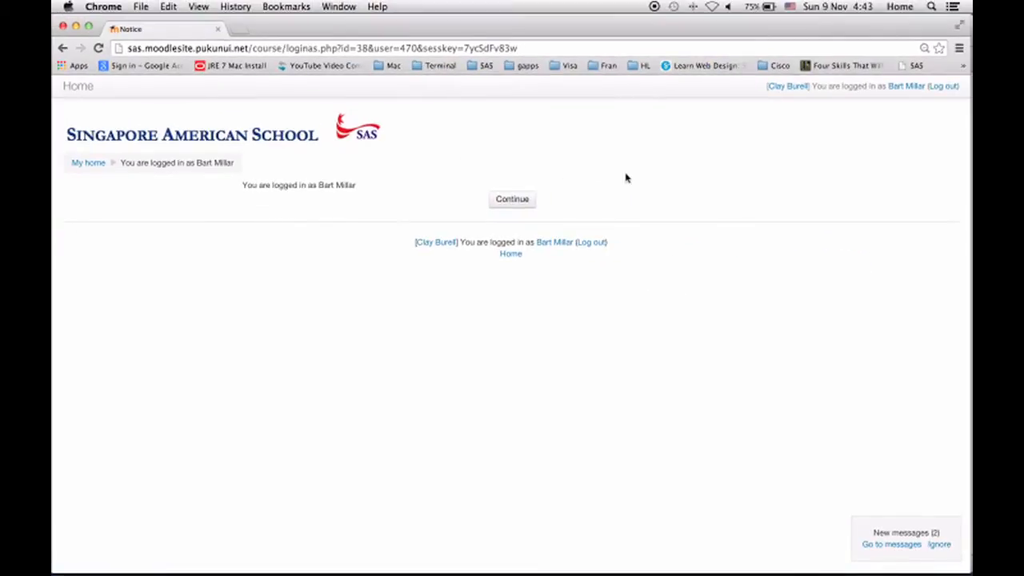
# Continue past the confirmation notice to the course page as Bart Millar.
pyautogui.click(512, 198)
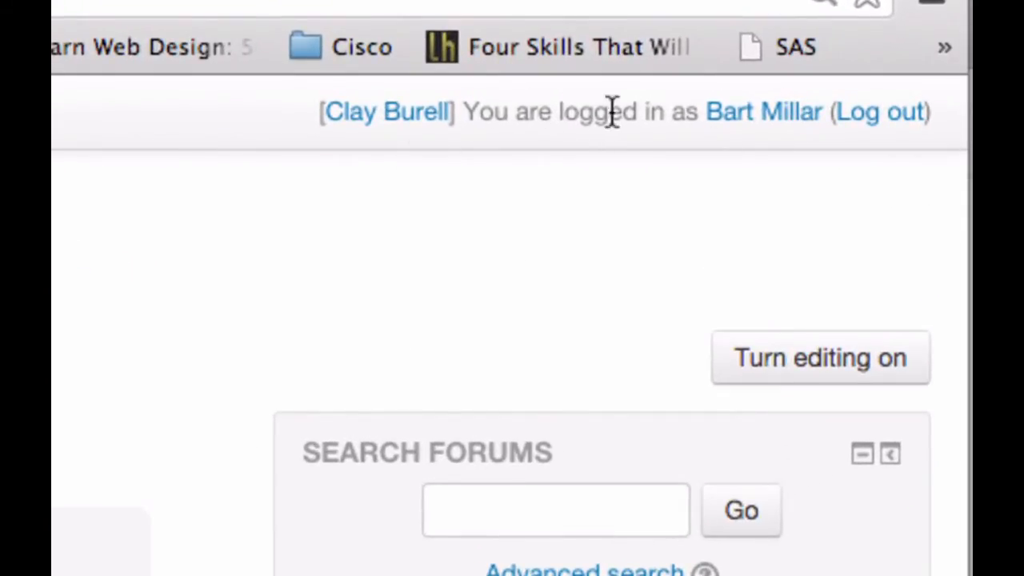
pyautogui.moveTo(664, 156)
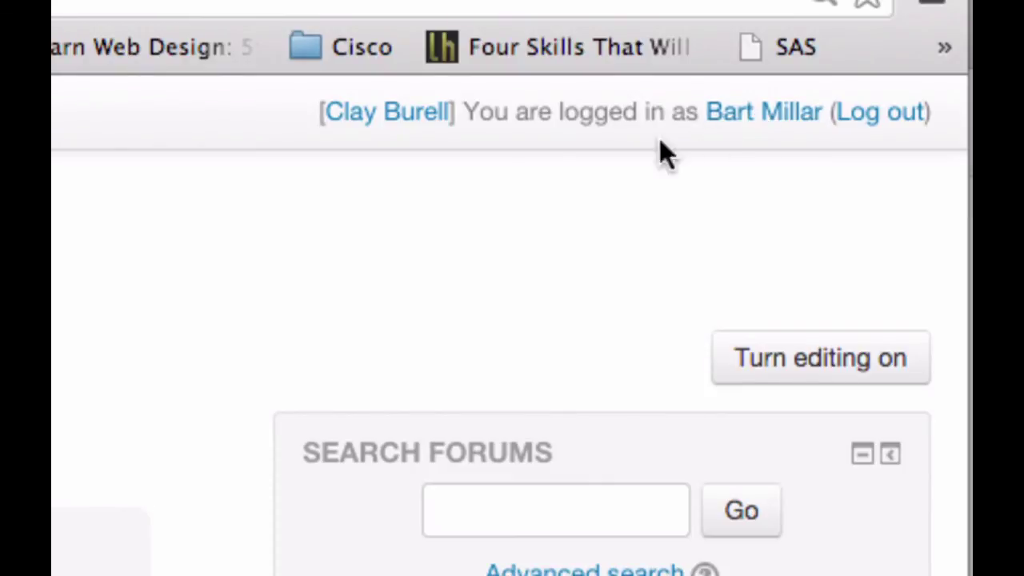